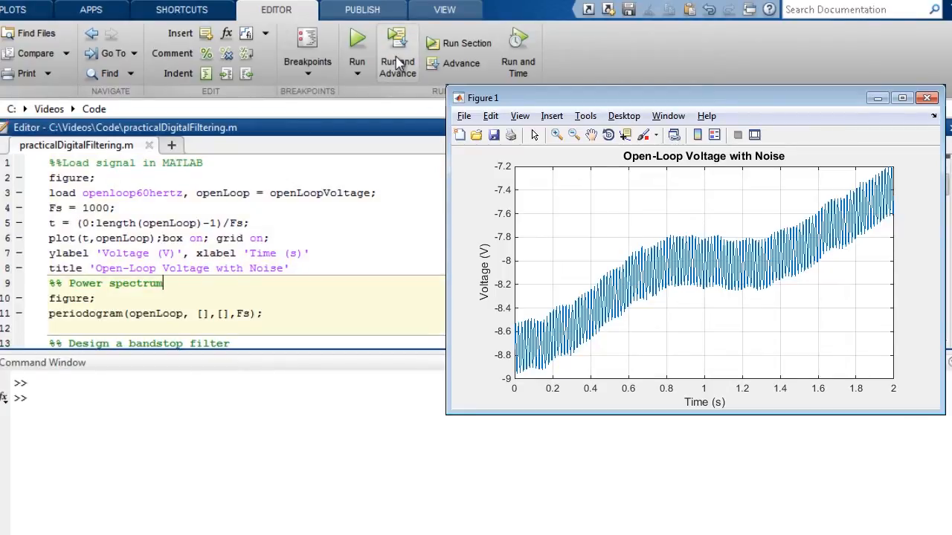
Step: Run the power spectrum section to plot the open-loop voltage periodogram with its 60 Hz spike
click(925, 97)
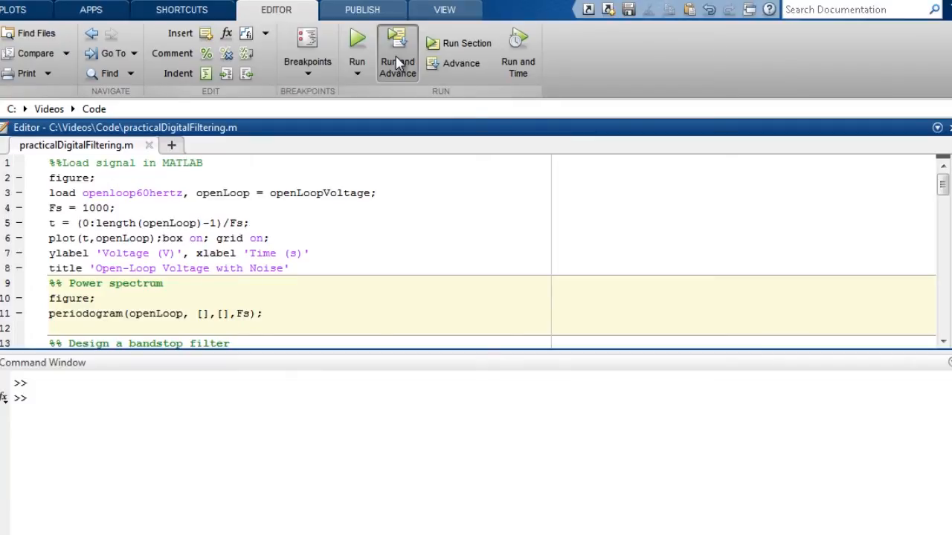
click(162, 283)
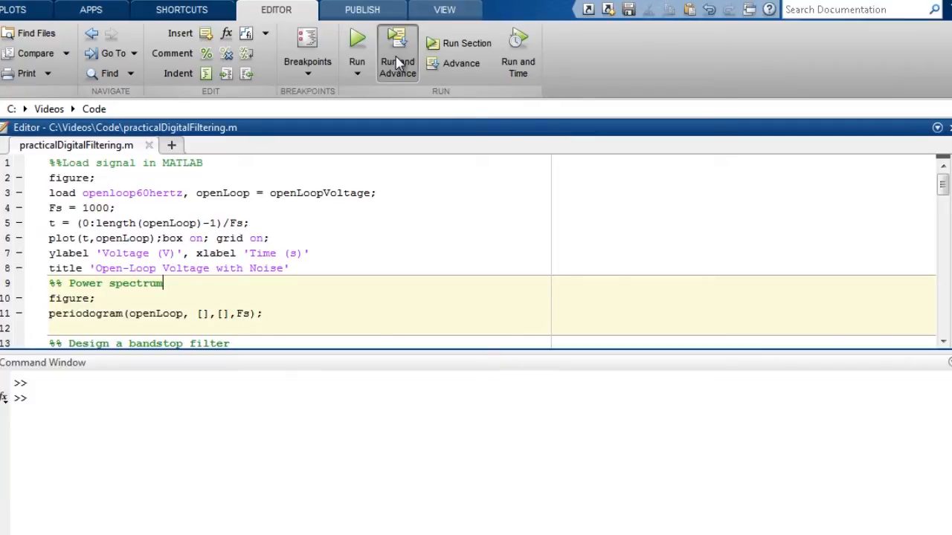
click(397, 52)
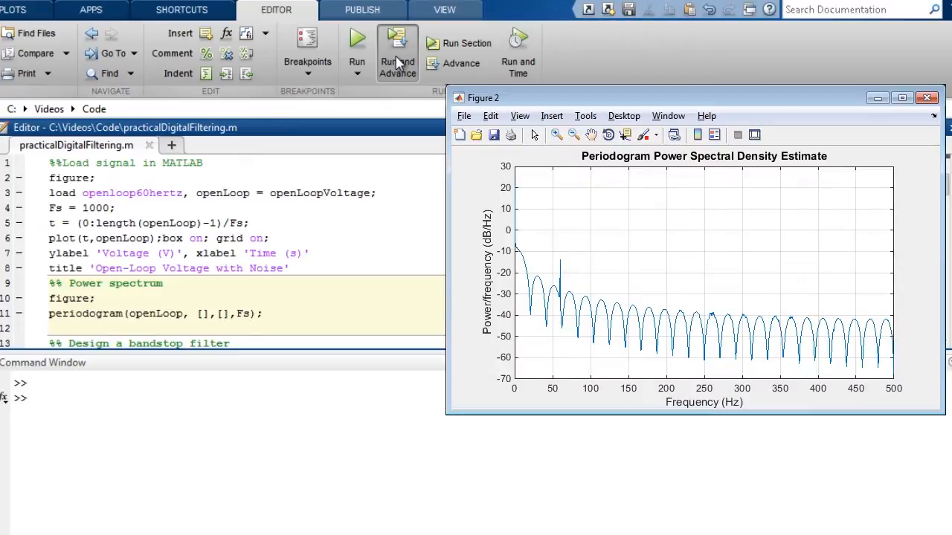
mouse_move(568, 249)
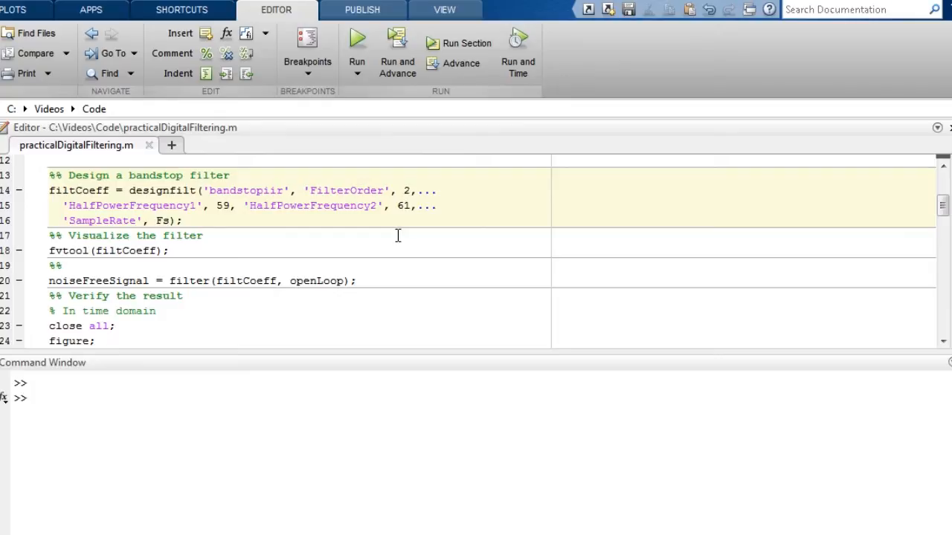
Step: Run the fvtool section to view the 60 Hz notch, then close FVTool
click(183, 221)
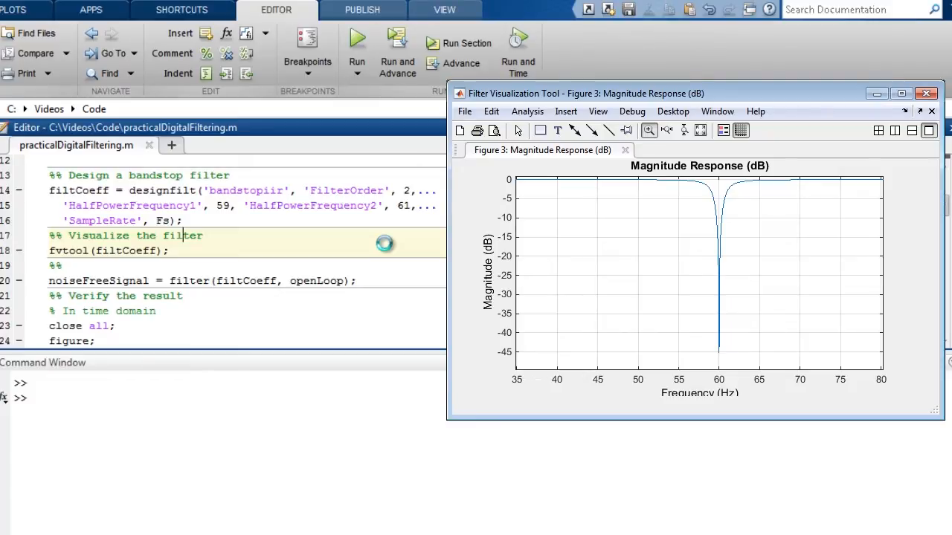
click(925, 87)
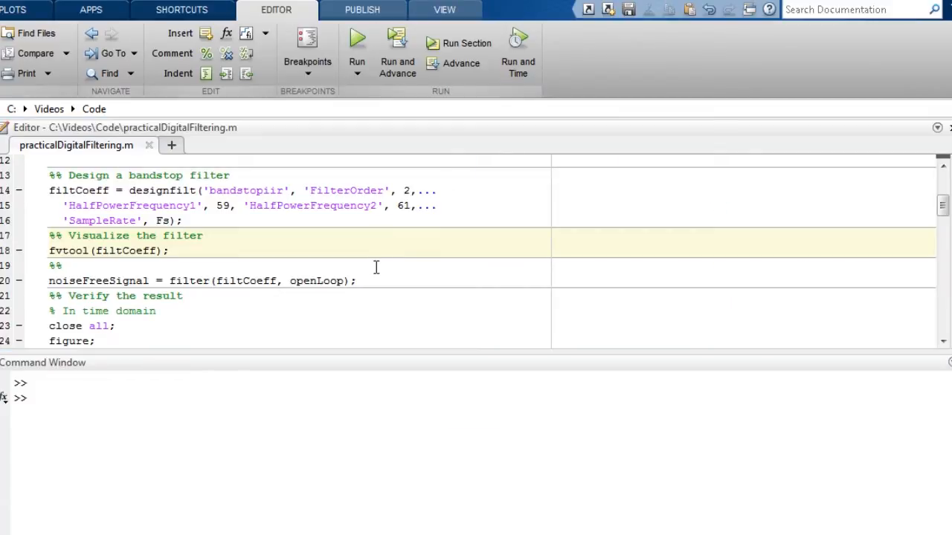
click(62, 266)
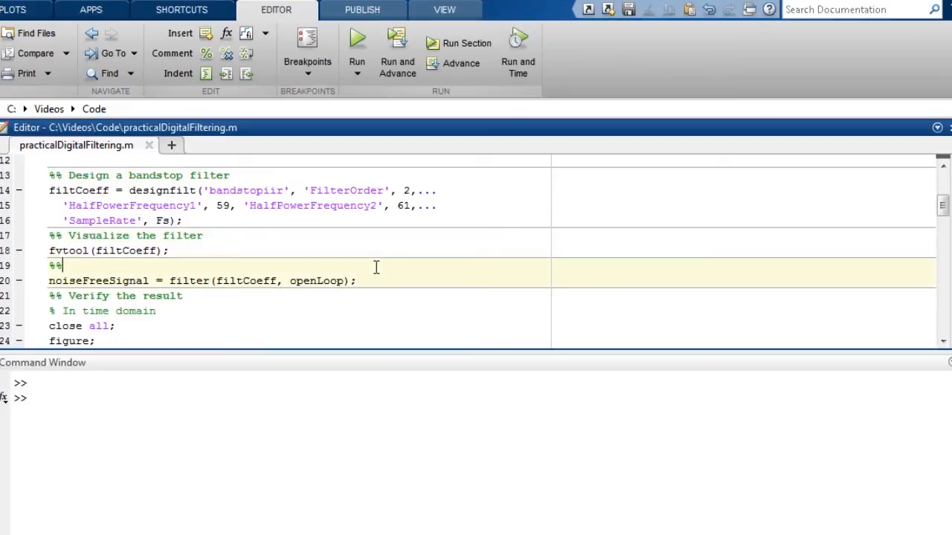
Step: Scroll to the 'Compensate for constant delay' and 'Load signals' sections
scroll(down, 3)
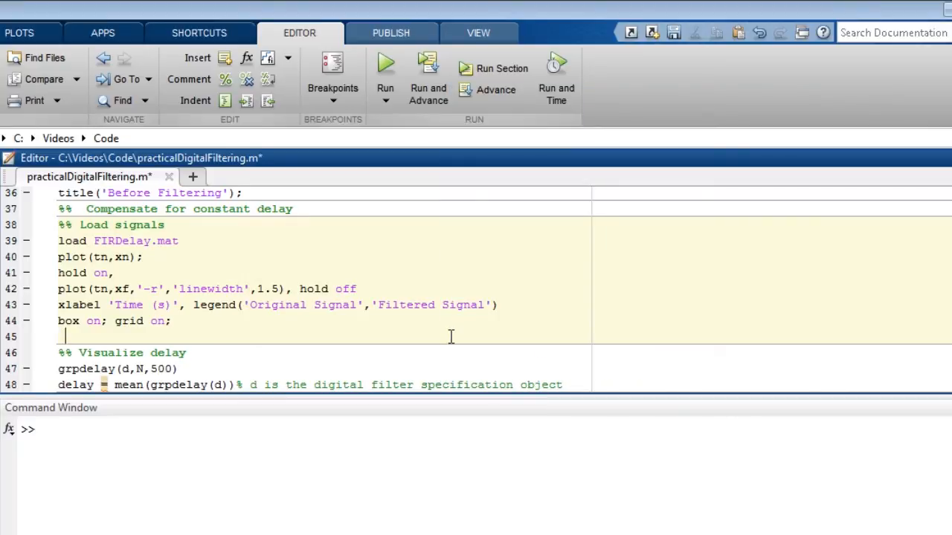
mouse_move(459, 353)
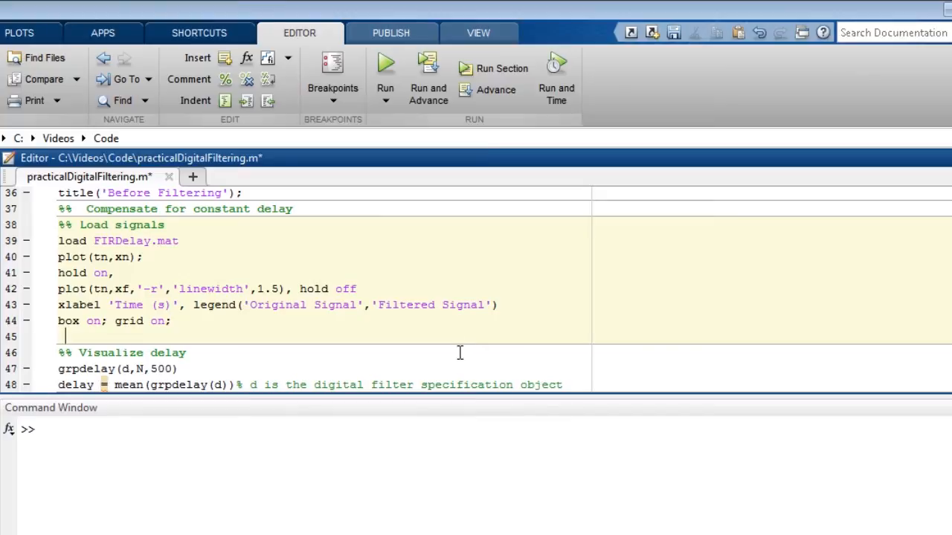
Step: Scroll past the delay = 35 result to the frequency-dependent delay section
scroll(down, 3)
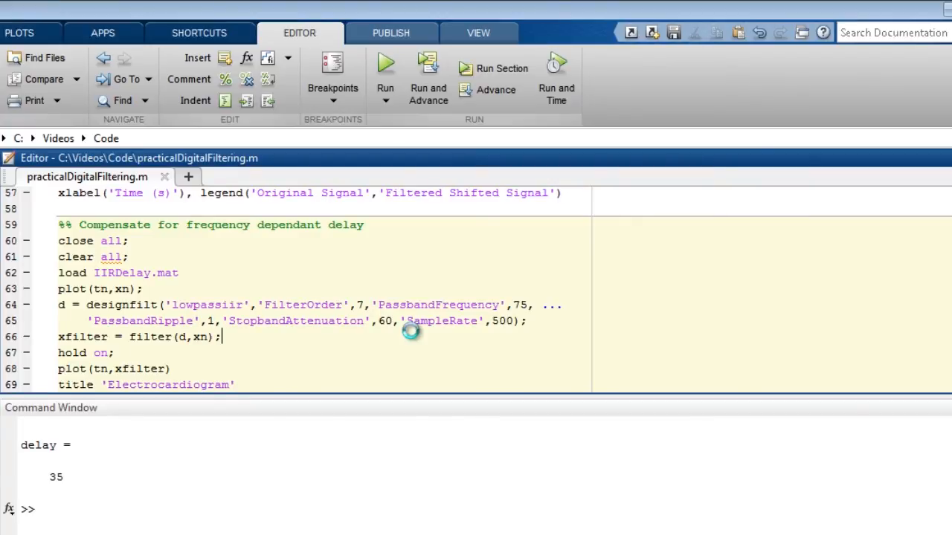
Step: Run grpdelay to view the IIR group delay peaking near 75 Hz, then close it
click(385, 67)
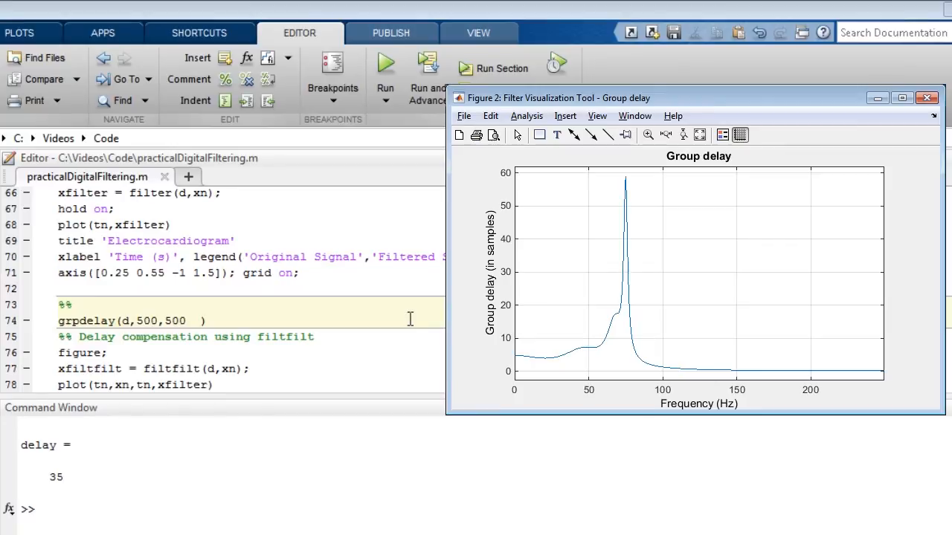
click(930, 95)
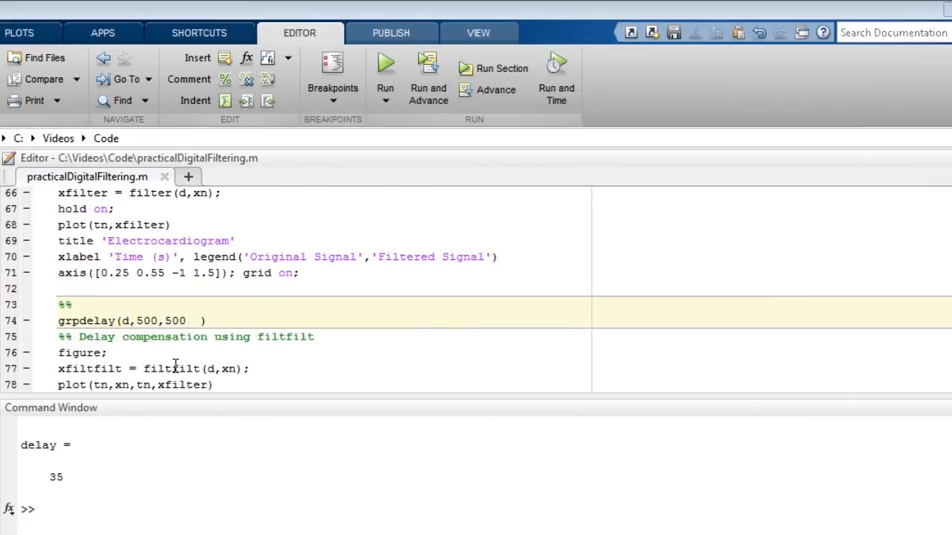
Step: Open filtfilt help, then the Practical Introduction to Digital Filtering example page
double_click(171, 369)
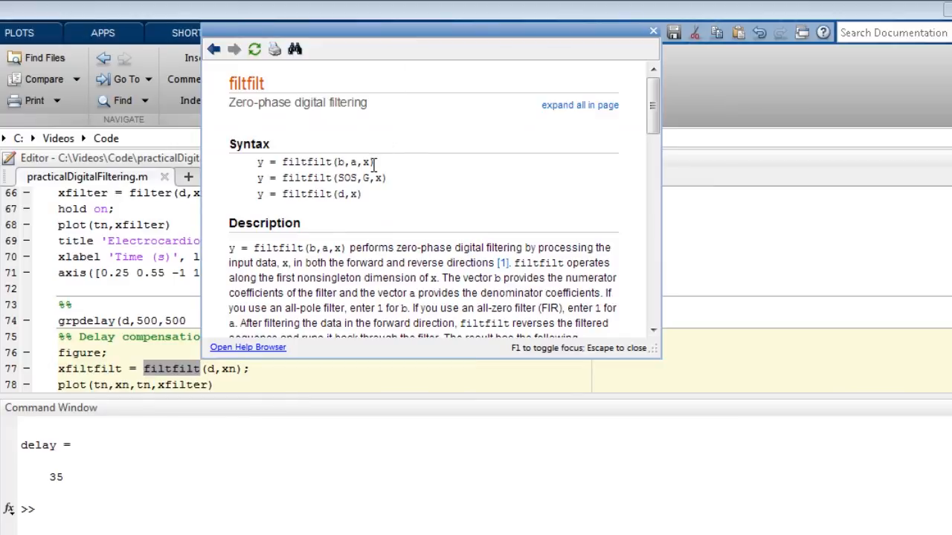
click(299, 378)
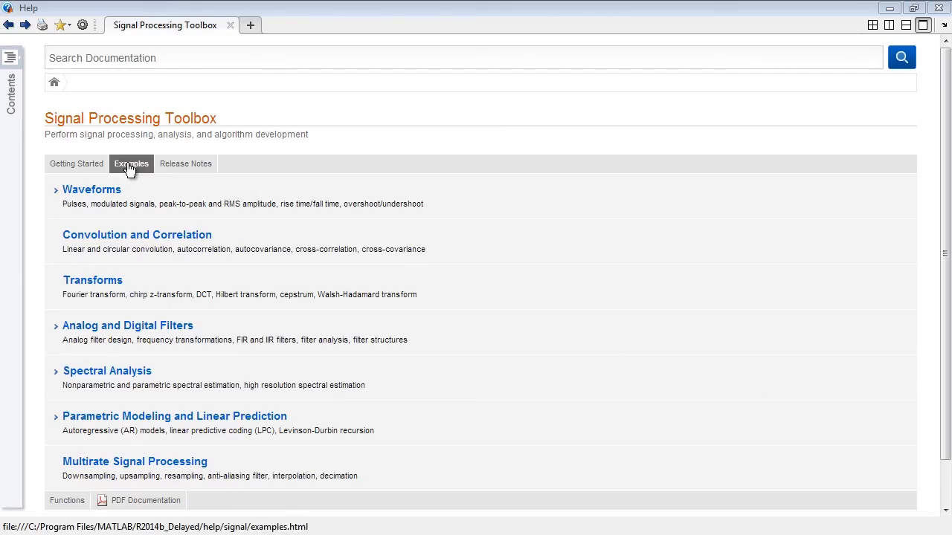
click(131, 163)
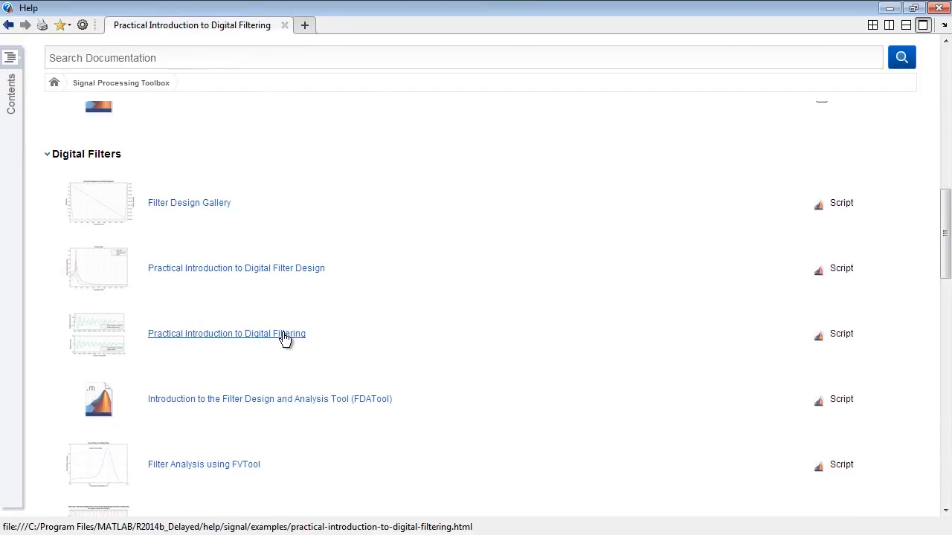
click(227, 334)
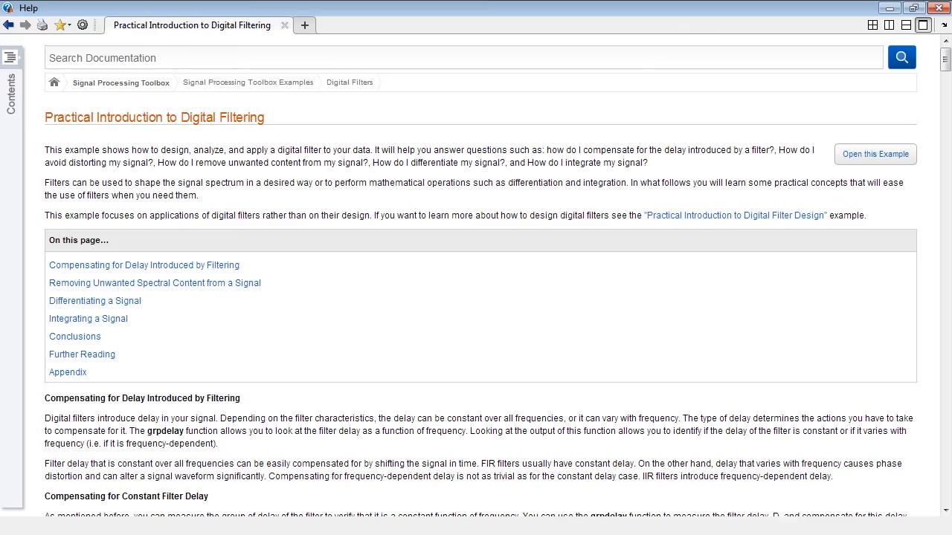